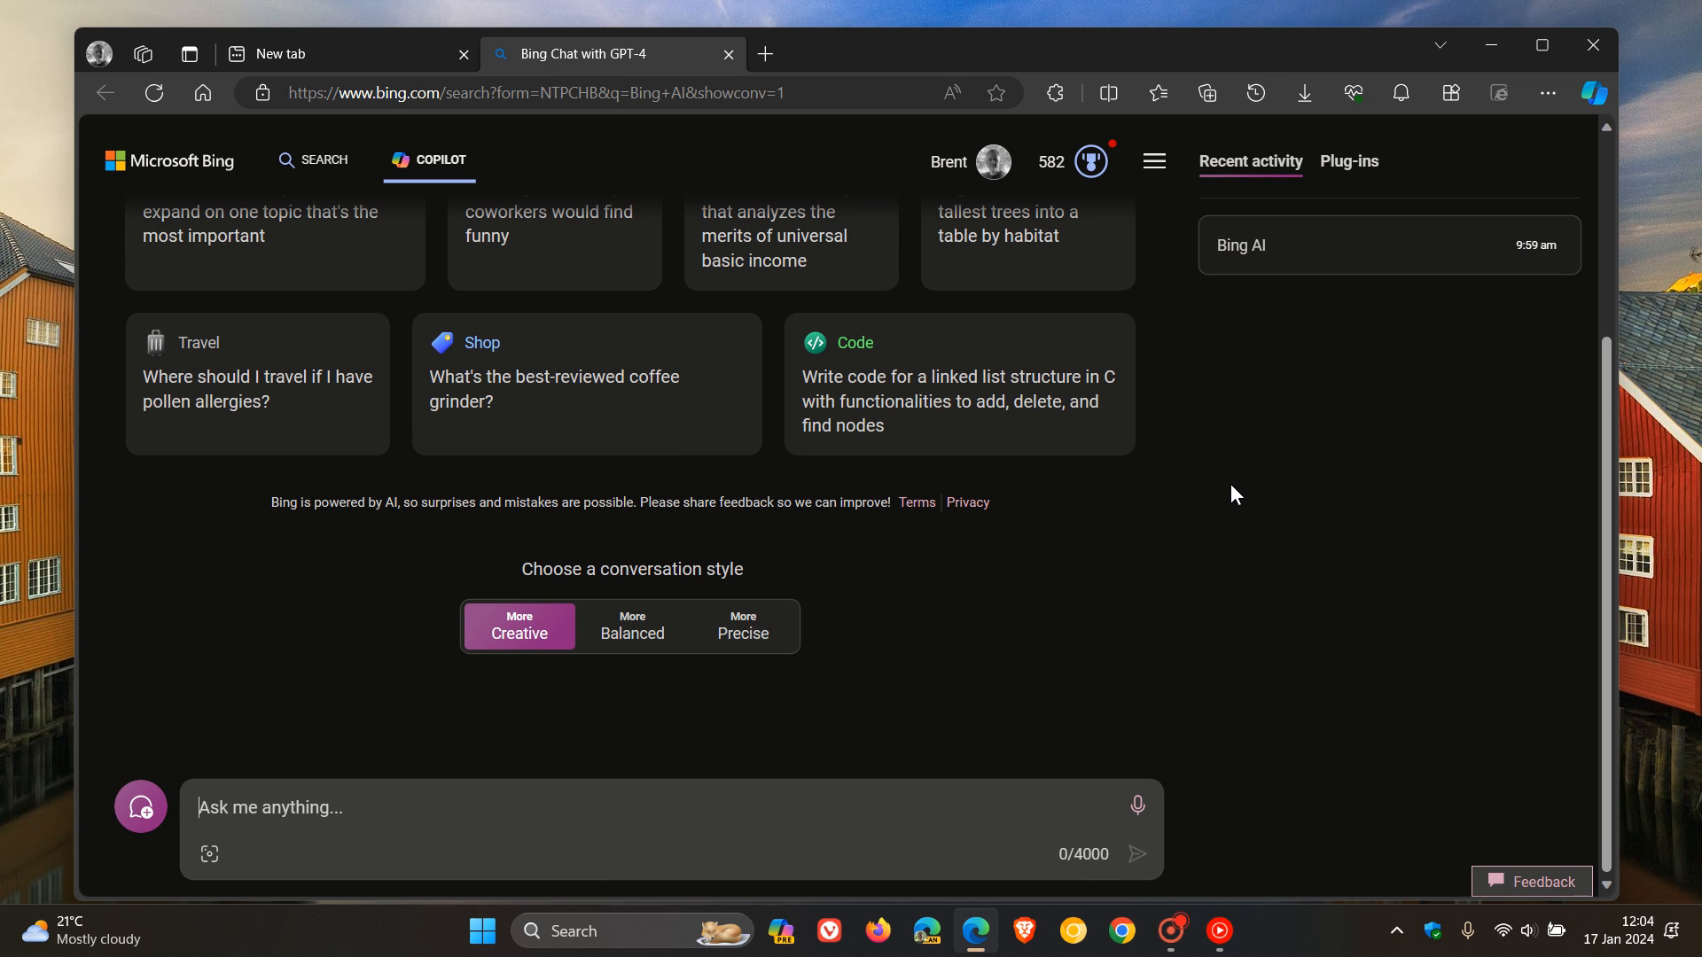
pyautogui.moveTo(1302, 539)
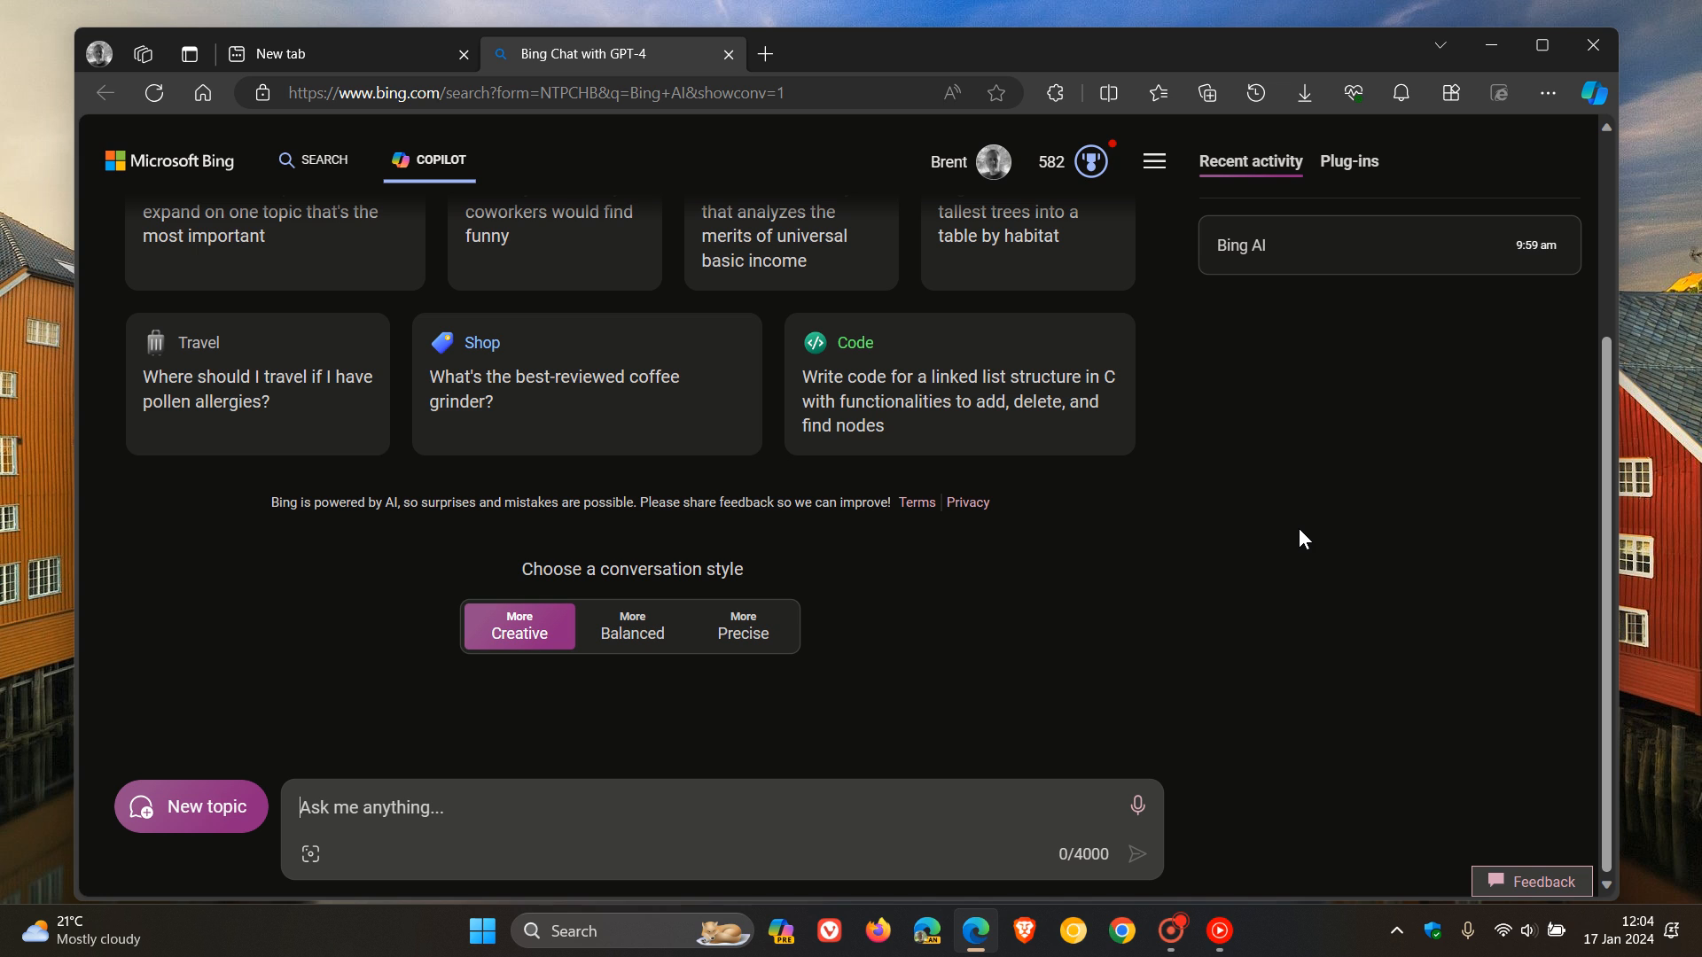
# Step: Scroll up through the Copilot page while the '300' answer loads
pyautogui.scroll(3)
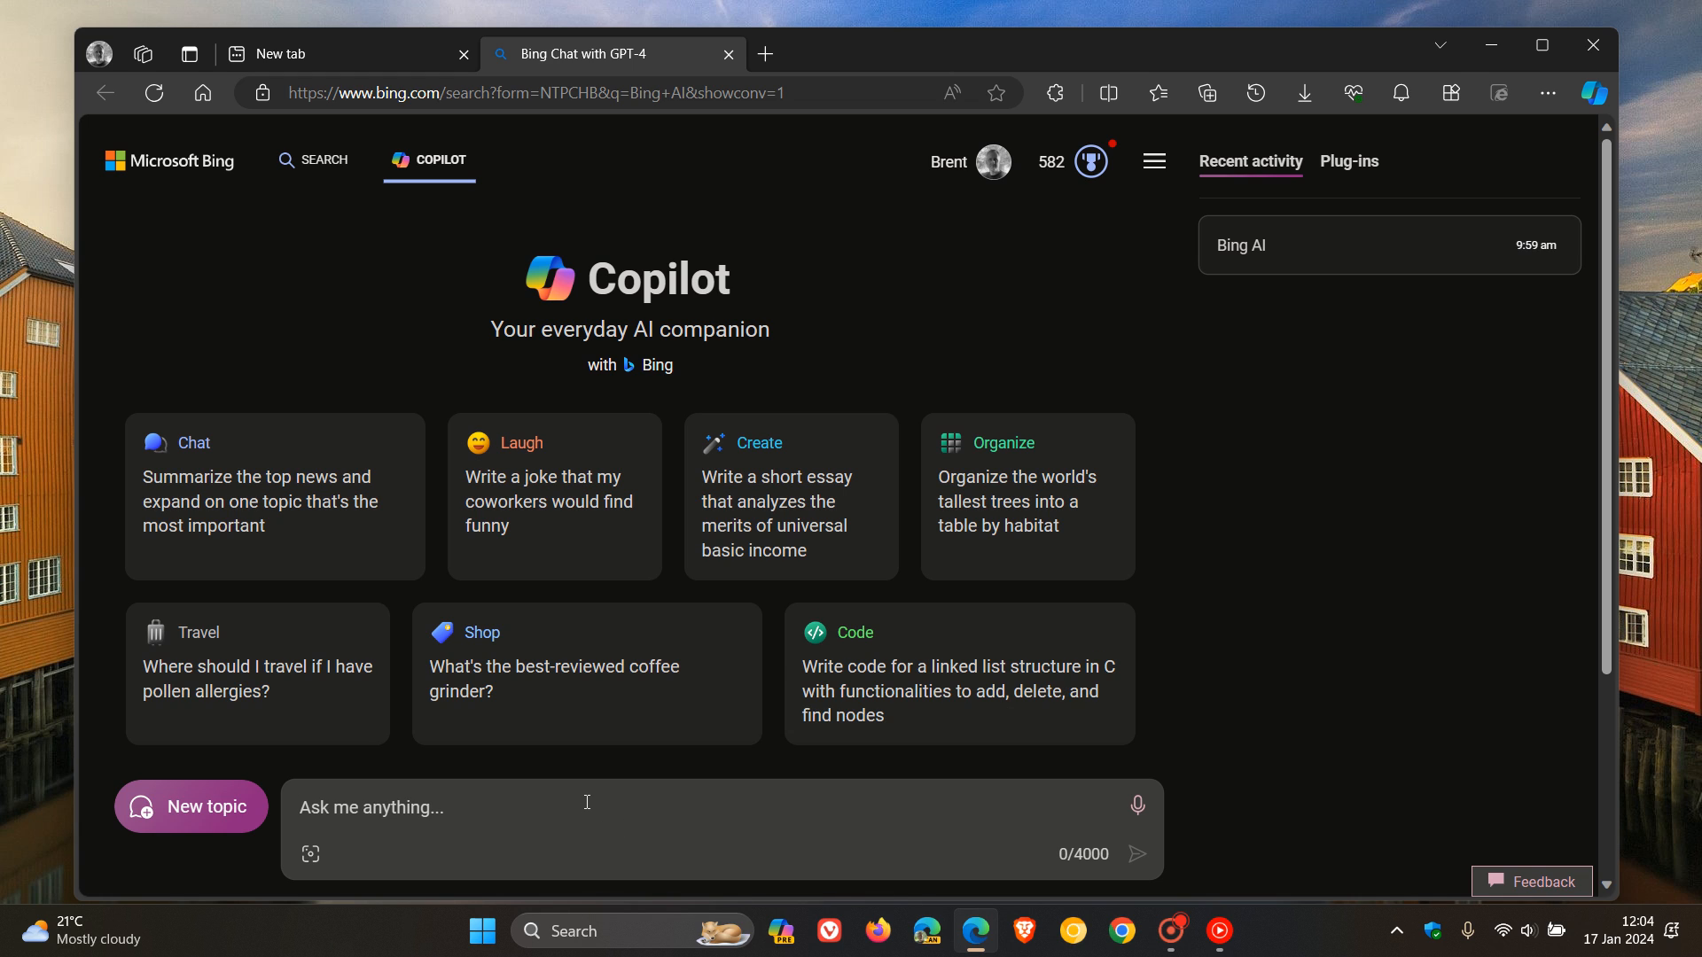
pyautogui.moveTo(586, 802)
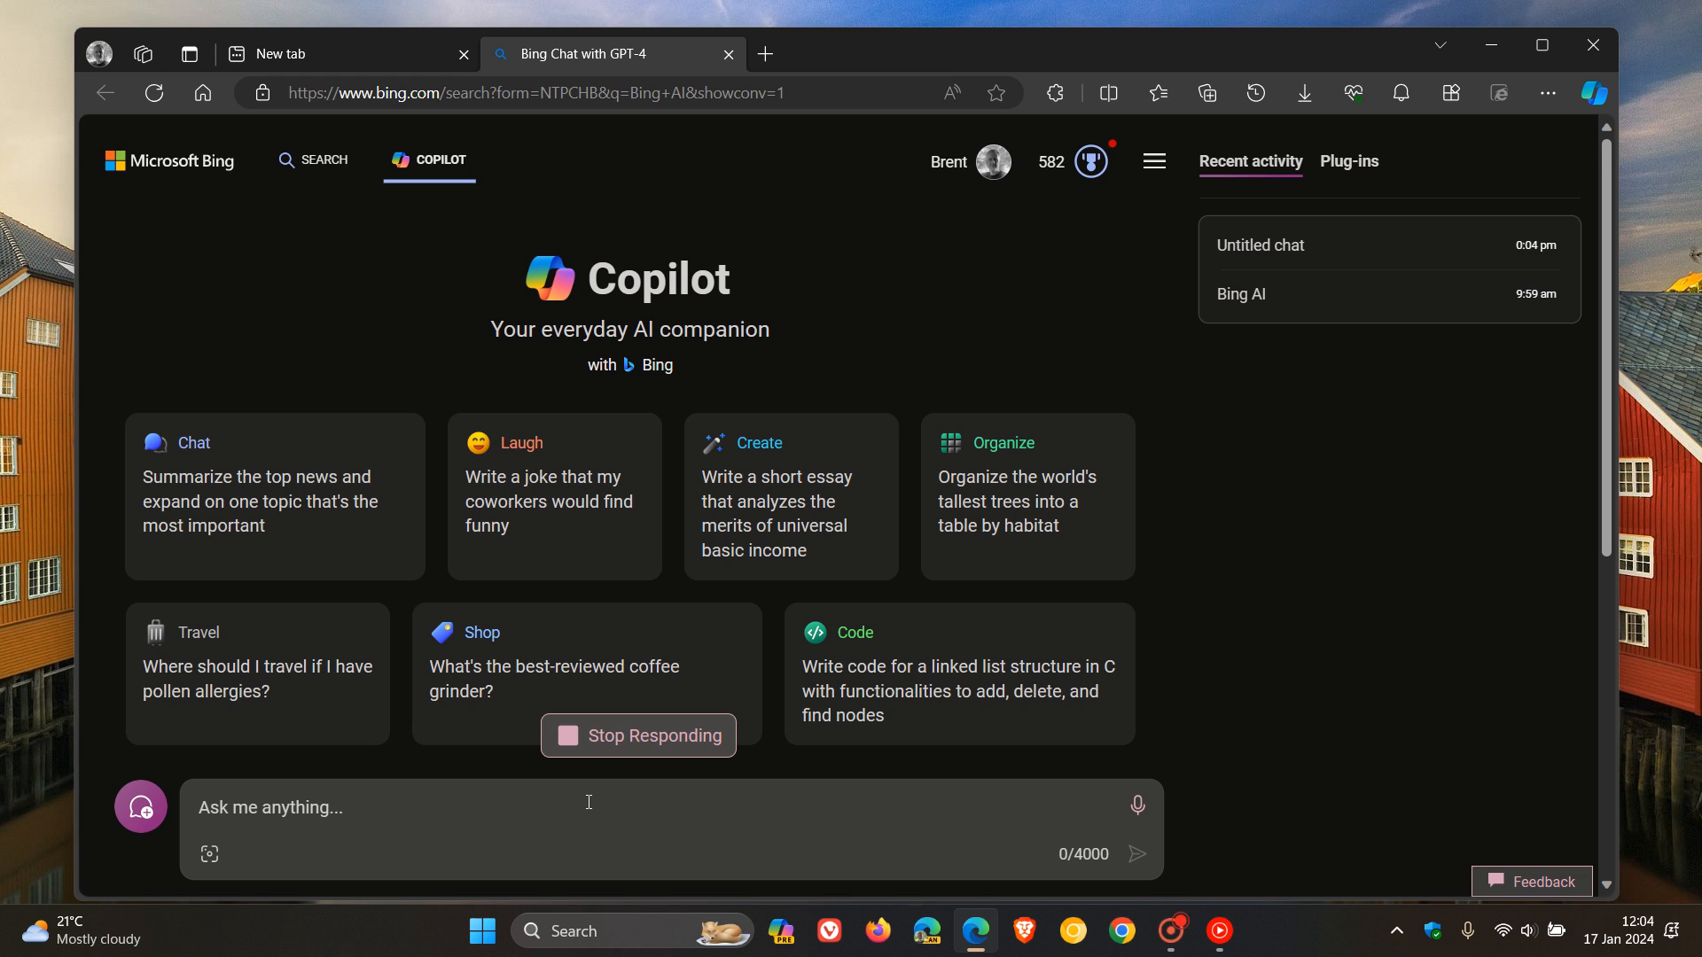
pyautogui.moveTo(1246, 565)
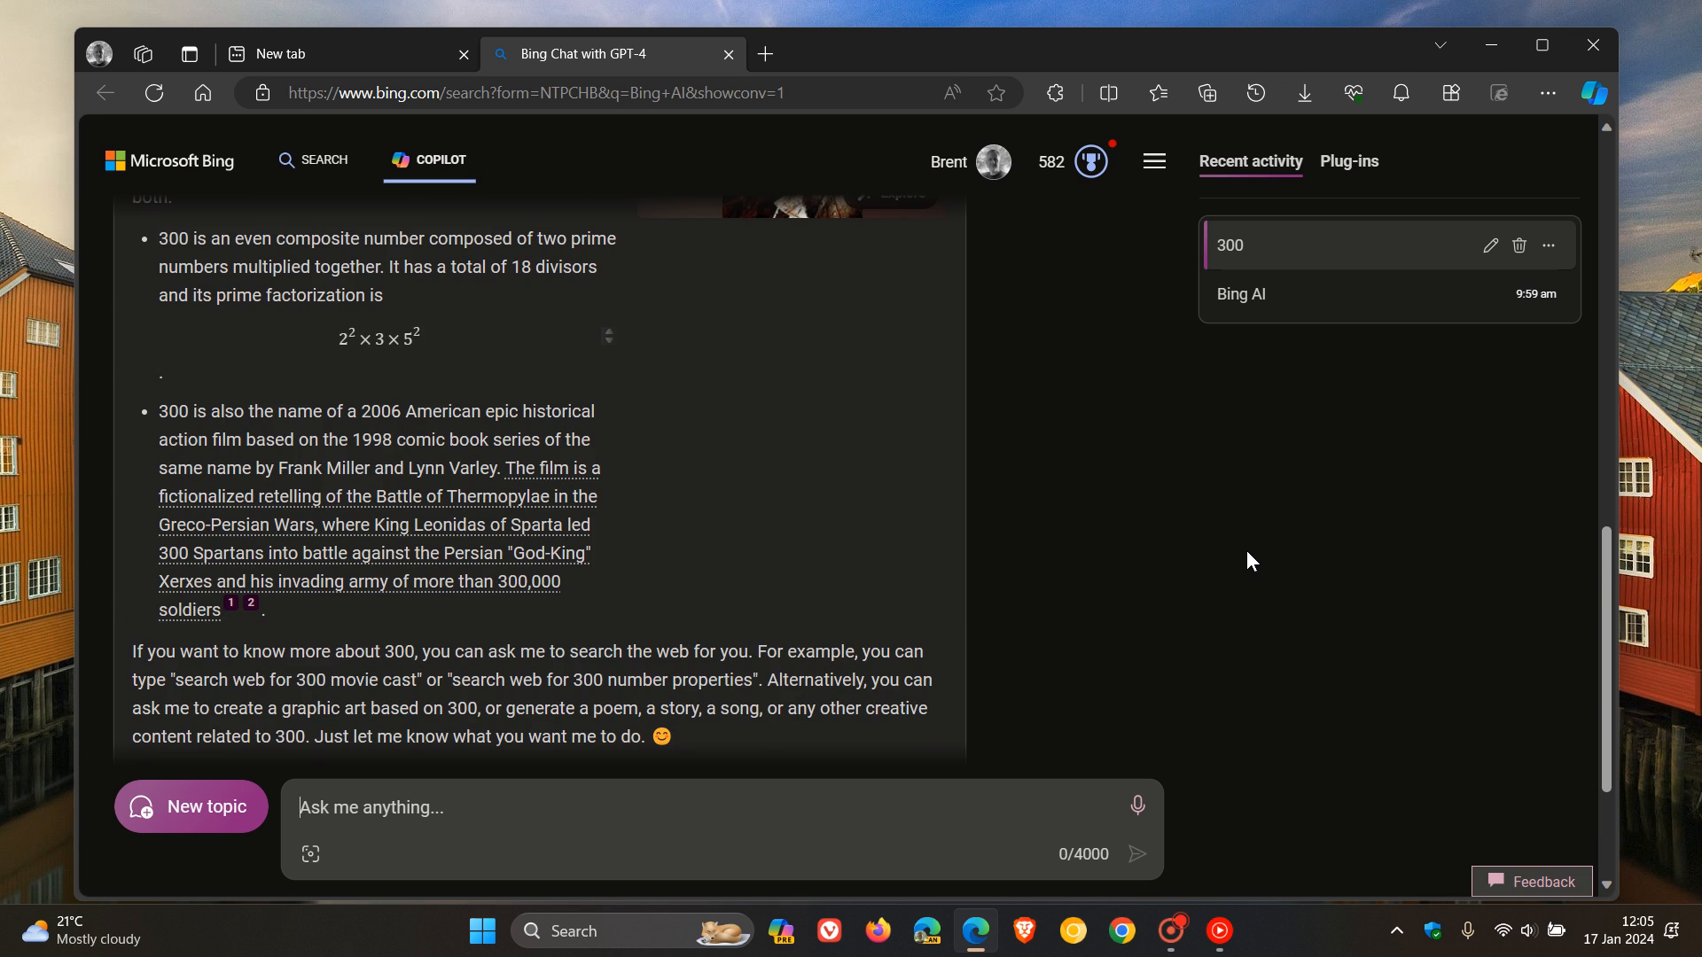
pyautogui.click(191, 807)
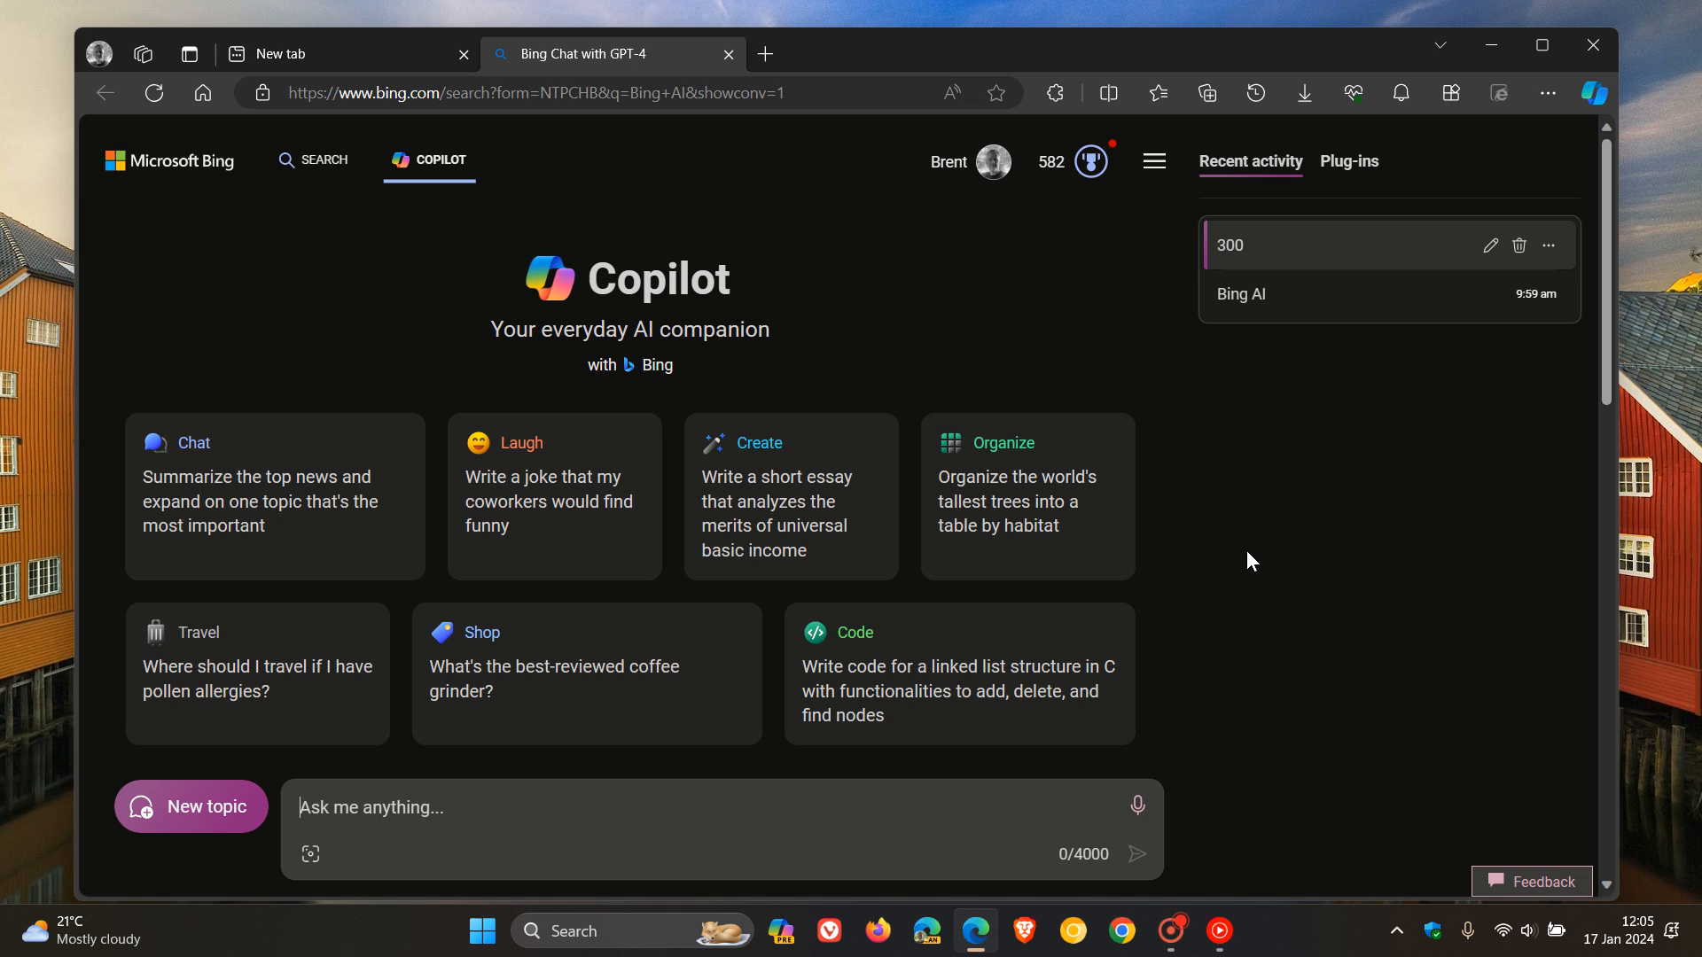
pyautogui.moveTo(1308, 608)
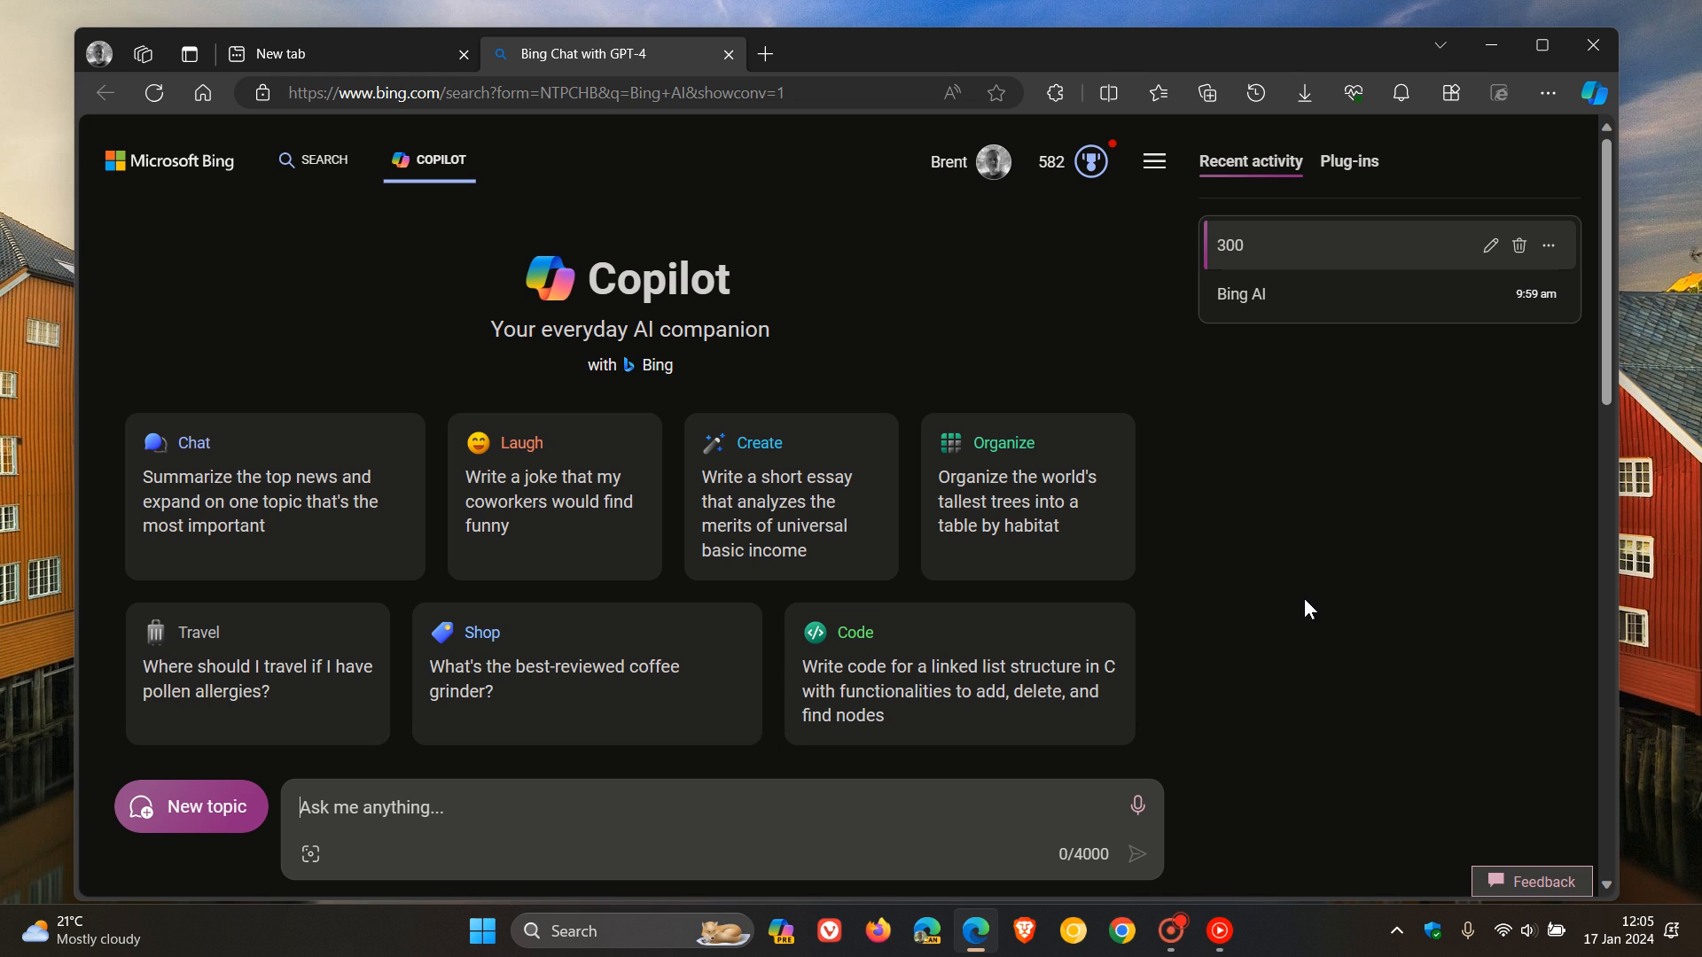
pyautogui.moveTo(1302, 580)
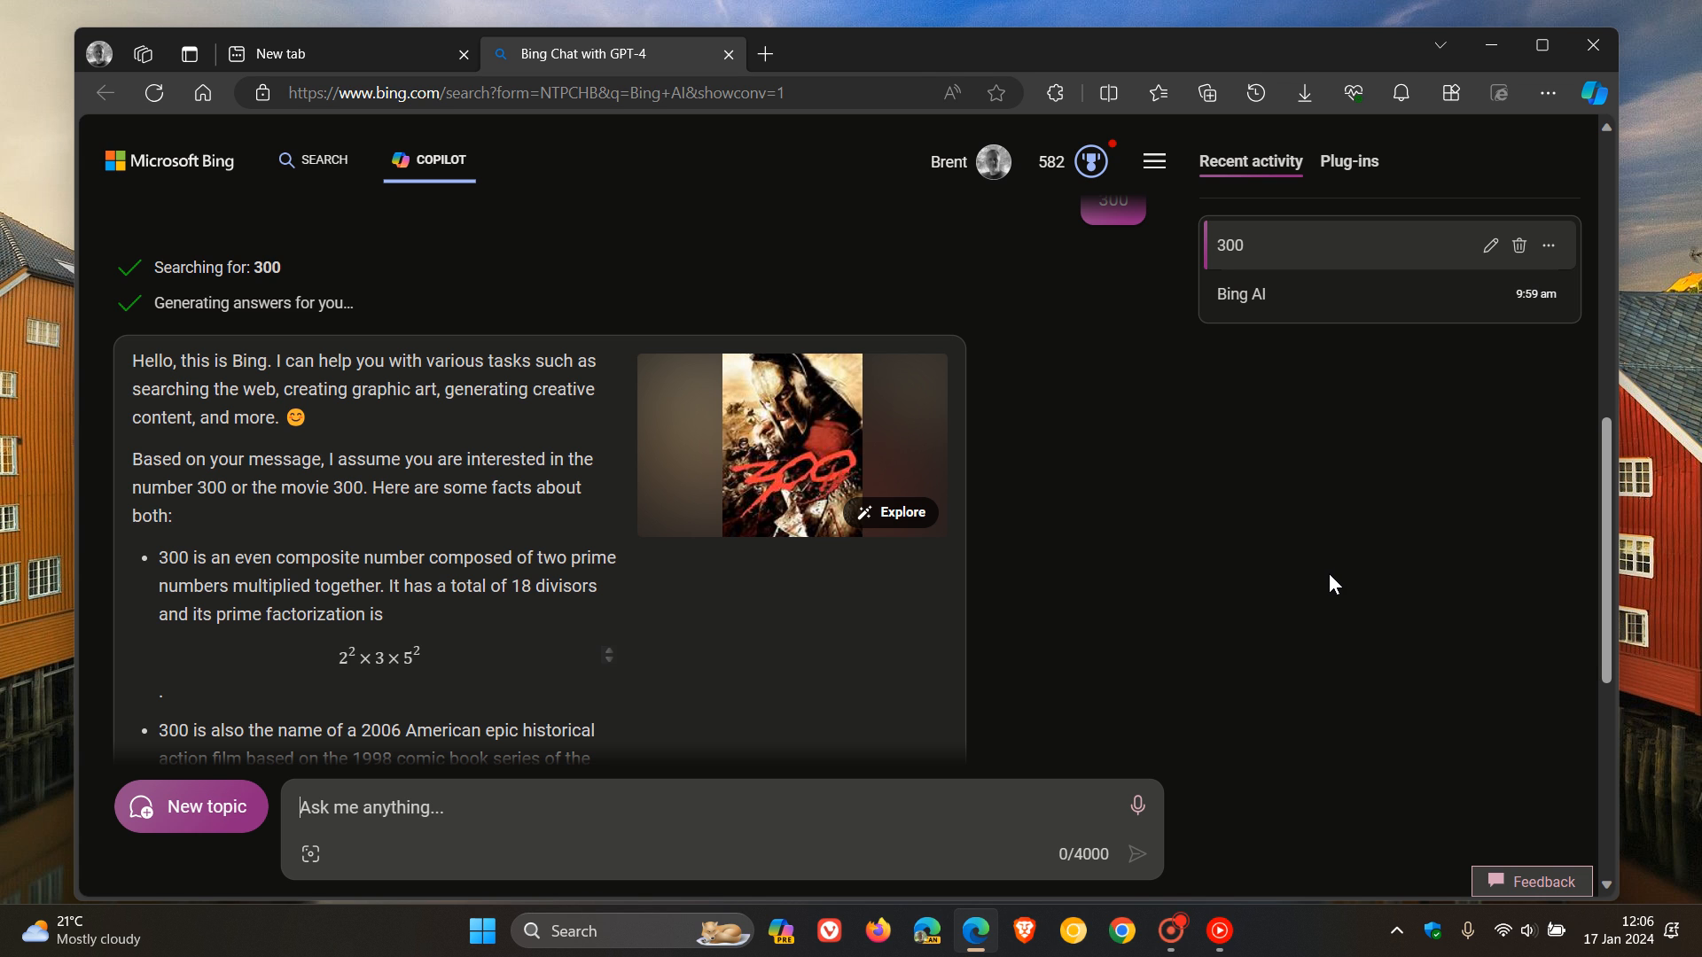
# Step: Review the '300' answer, start a new topic, and switch to the New tab page
pyautogui.scroll(-3)
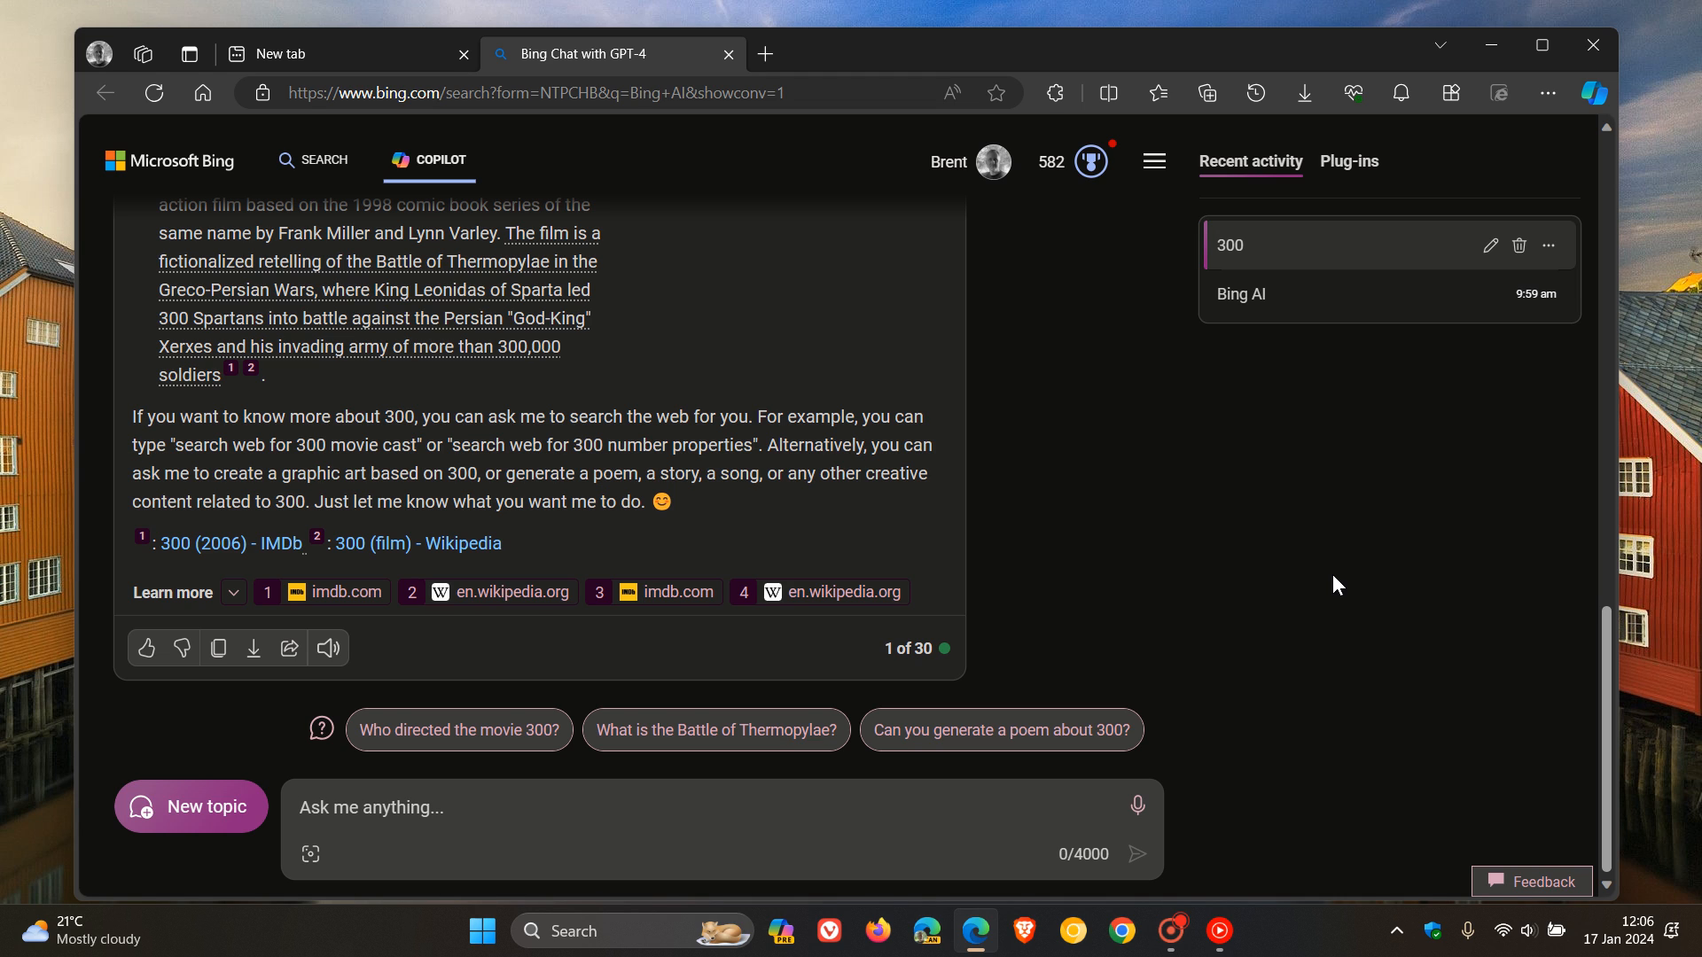
pyautogui.moveTo(1329, 598)
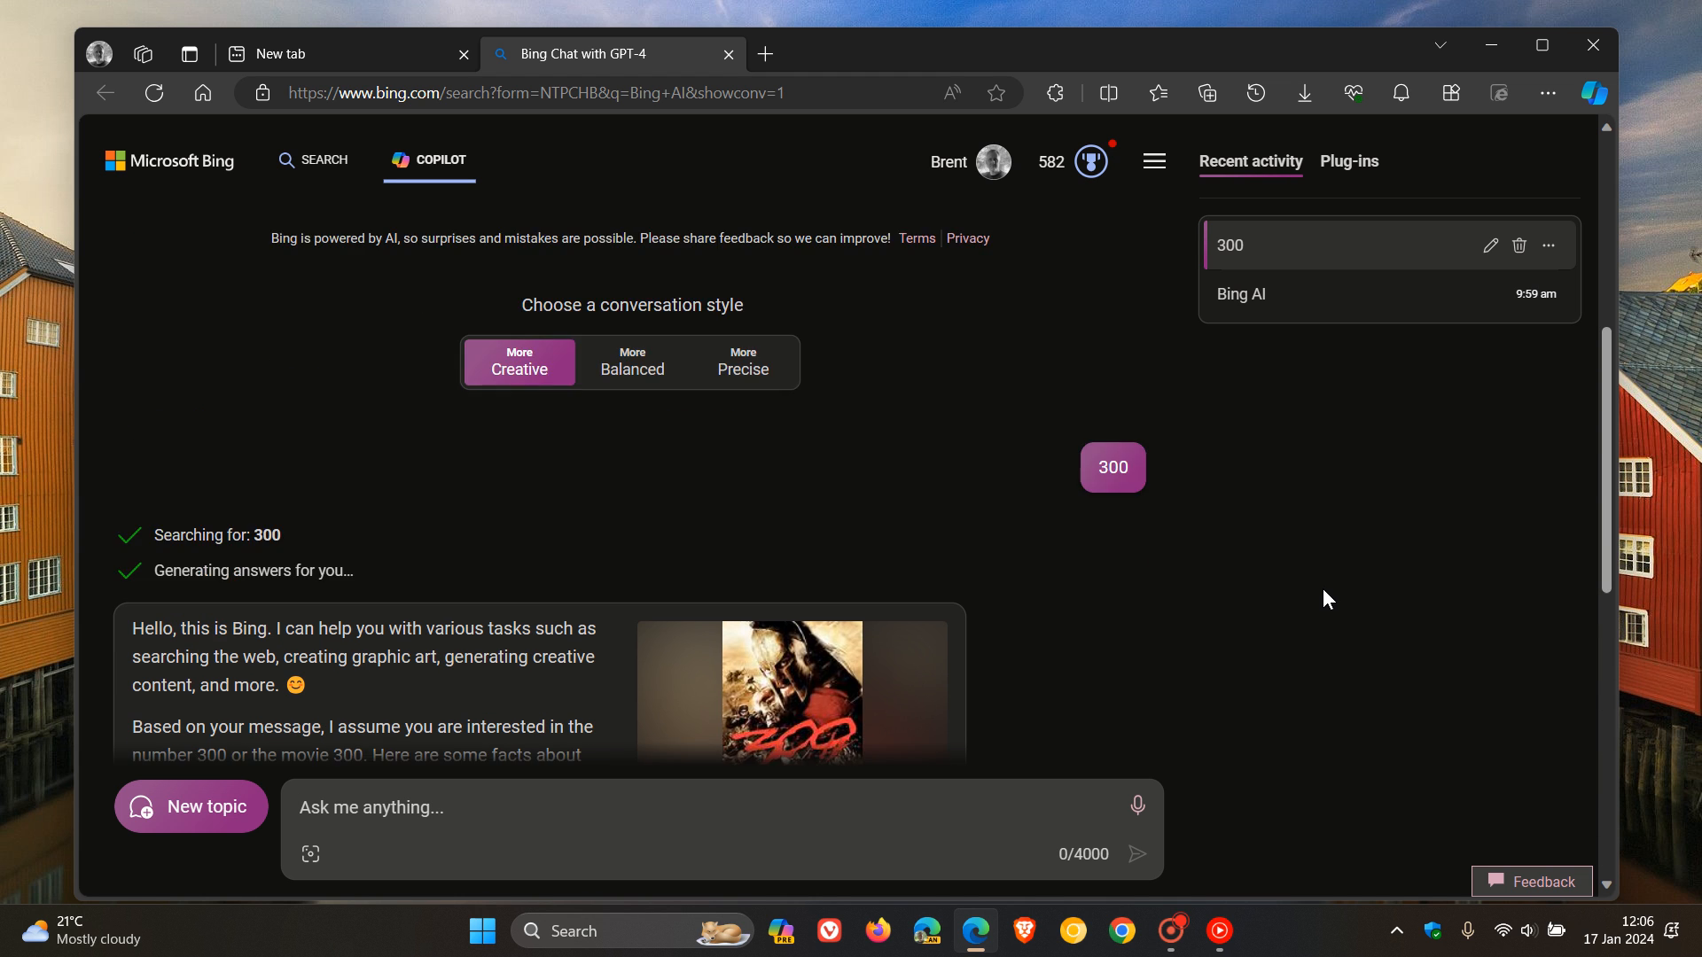
pyautogui.click(191, 807)
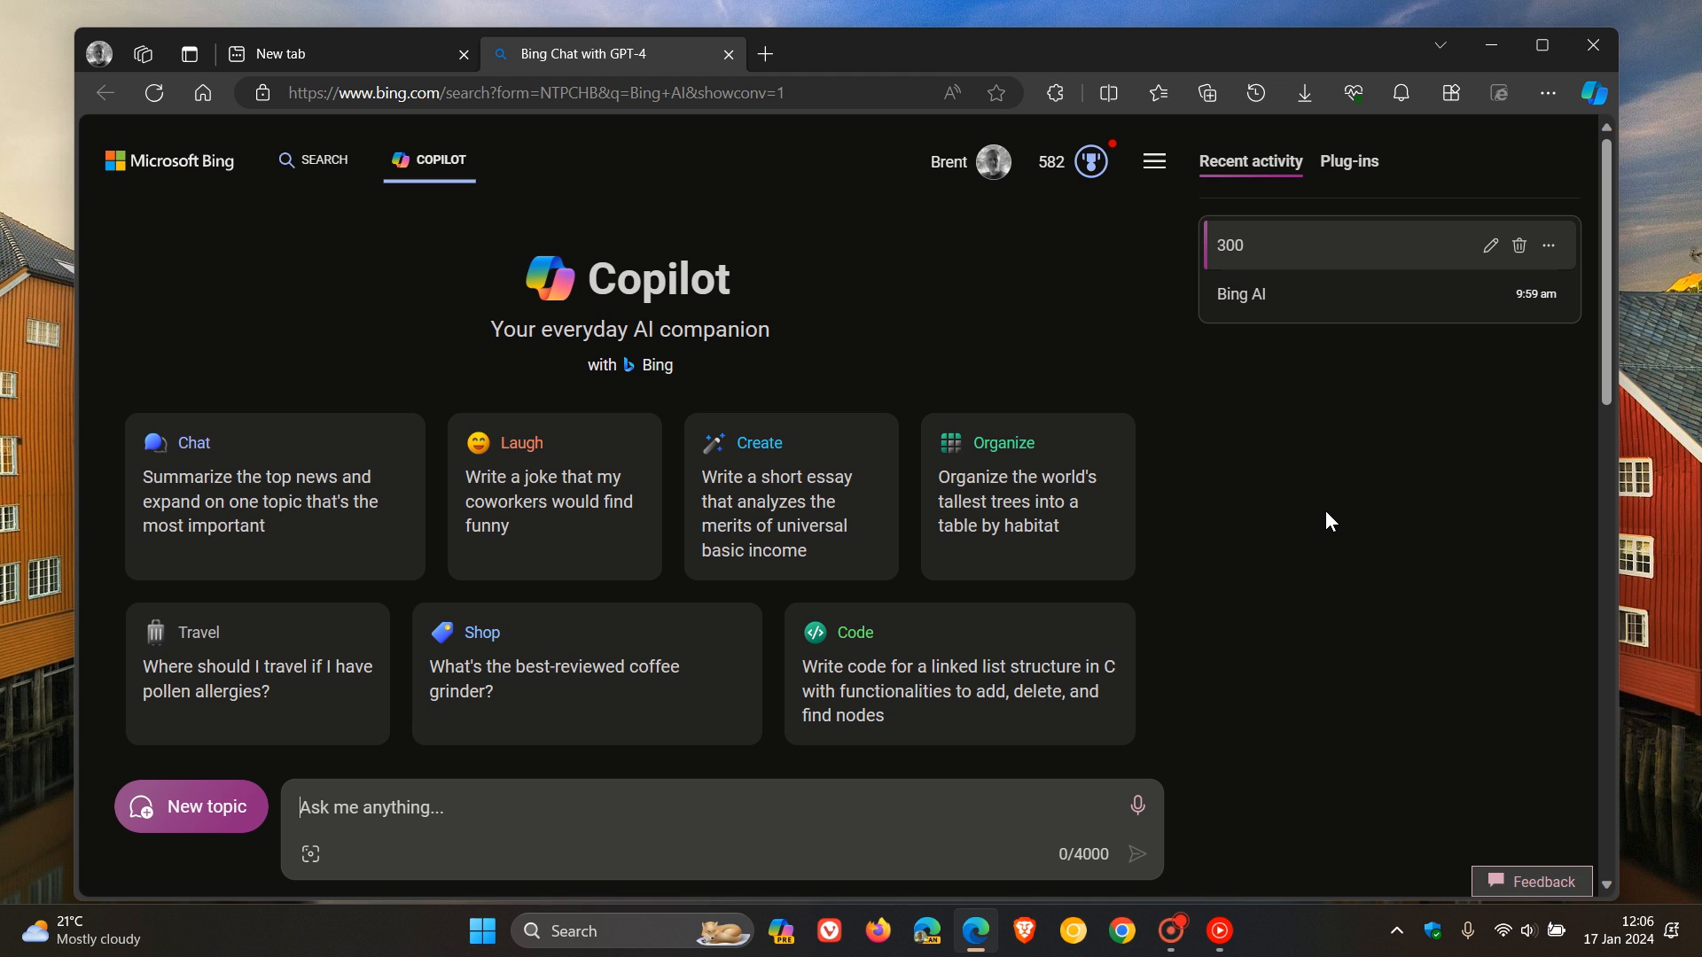
pyautogui.moveTo(1123, 459)
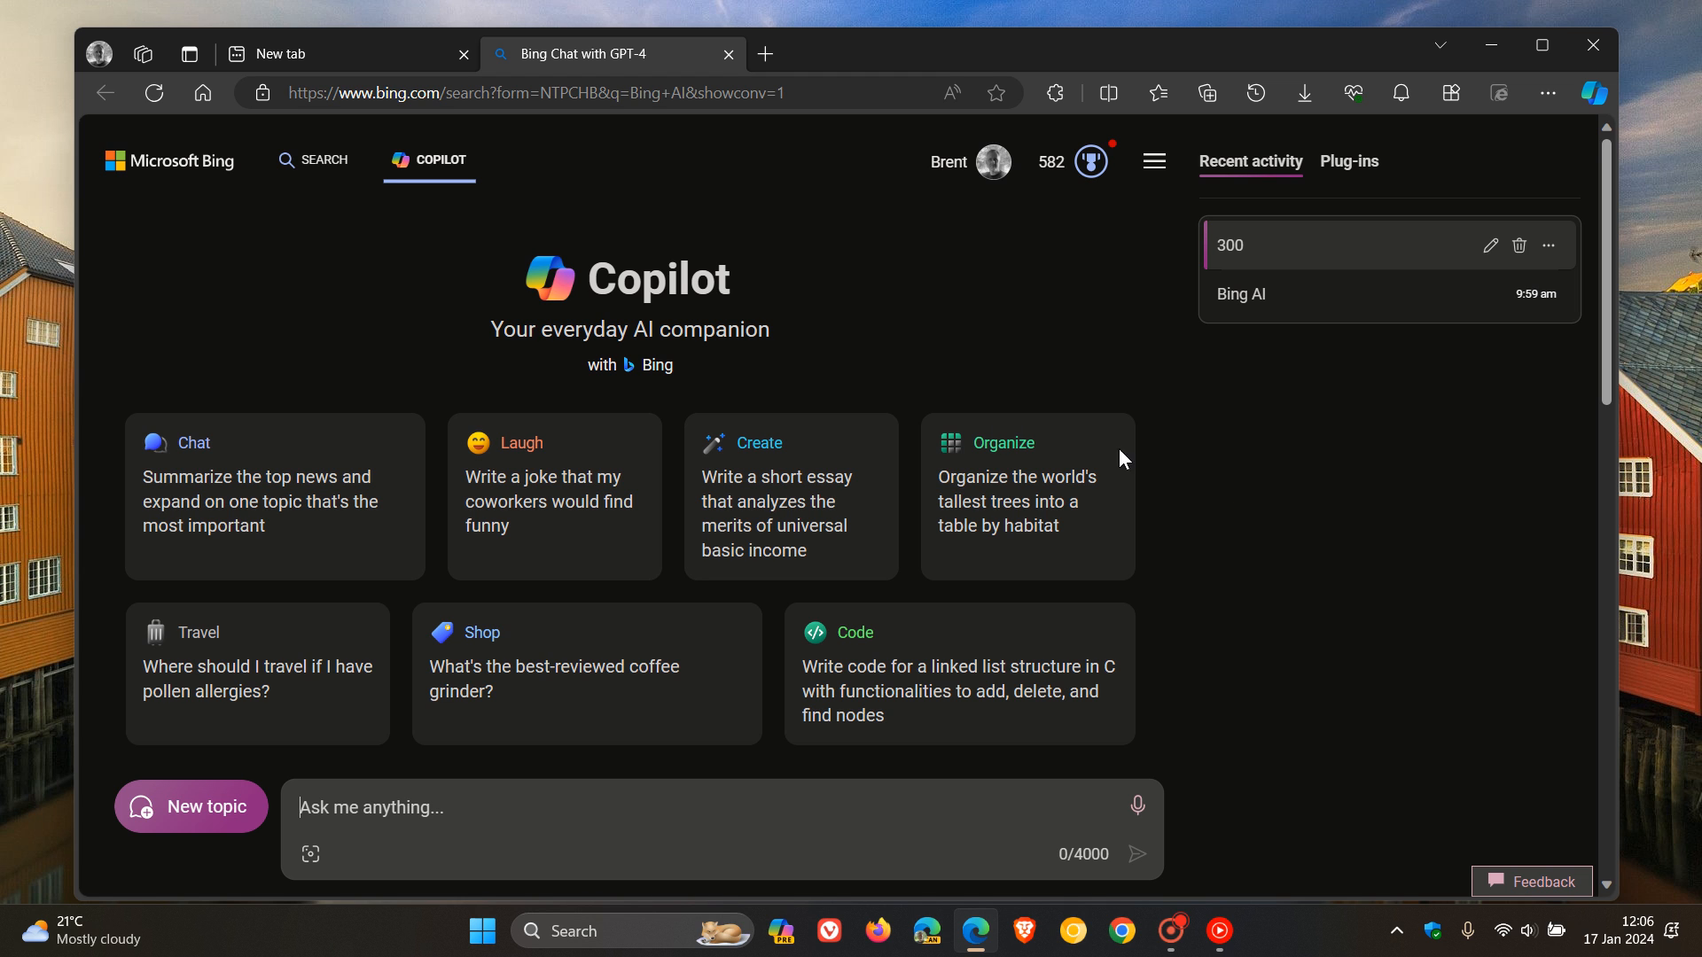
pyautogui.click(326, 53)
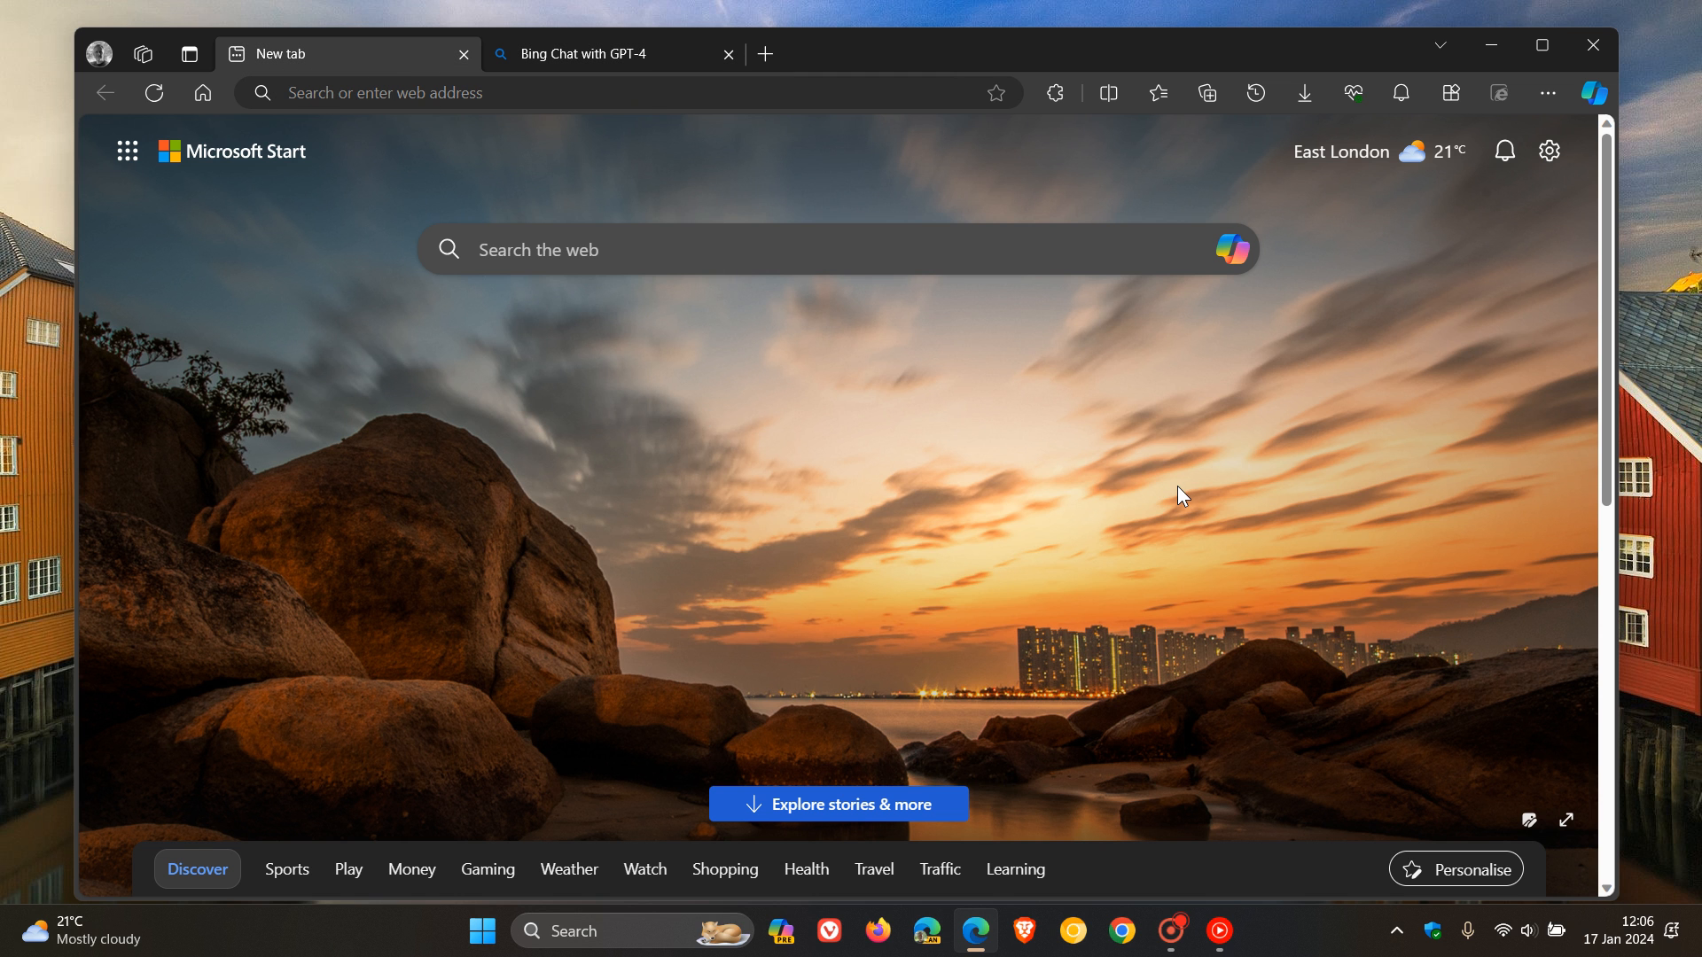